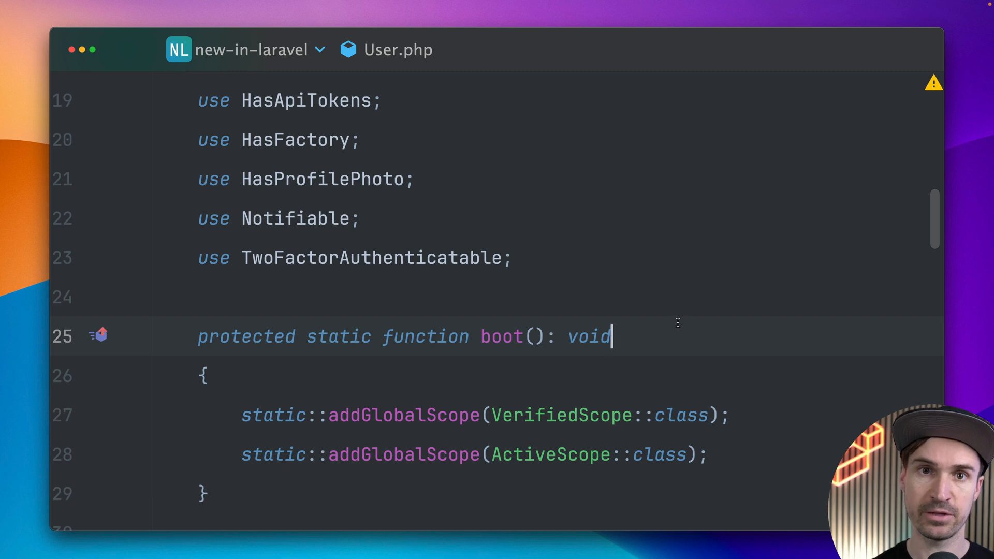
Replace both addGlobalScope calls with one addGlobalScopes([VerifiedScope::class, ActiveScope::class]).
scroll("down", 3)
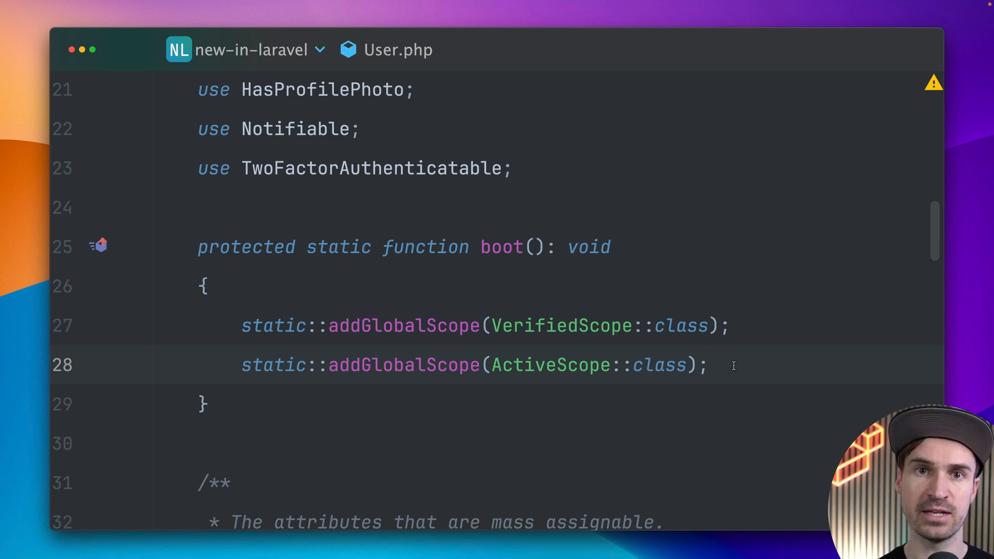
mouse_move(658, 309)
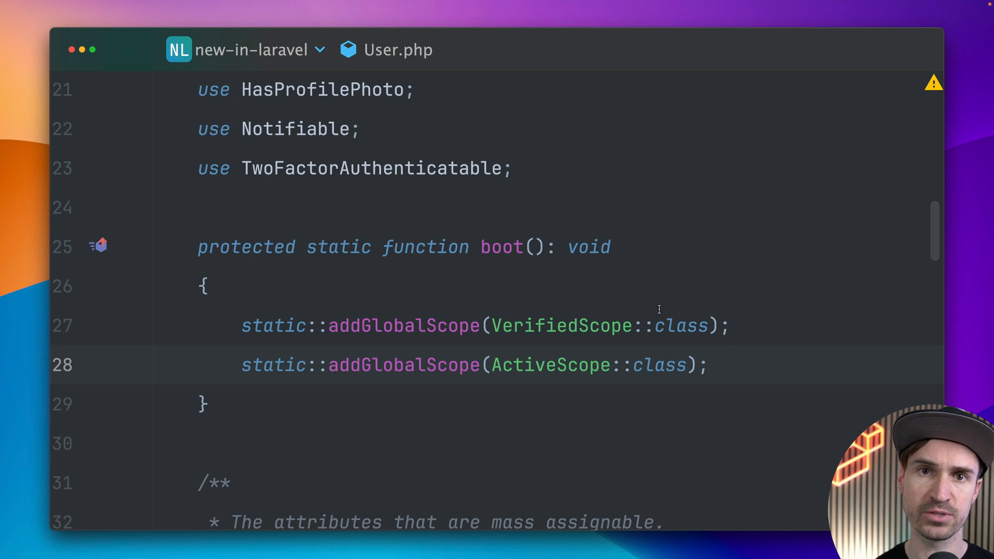
double_click(404, 325)
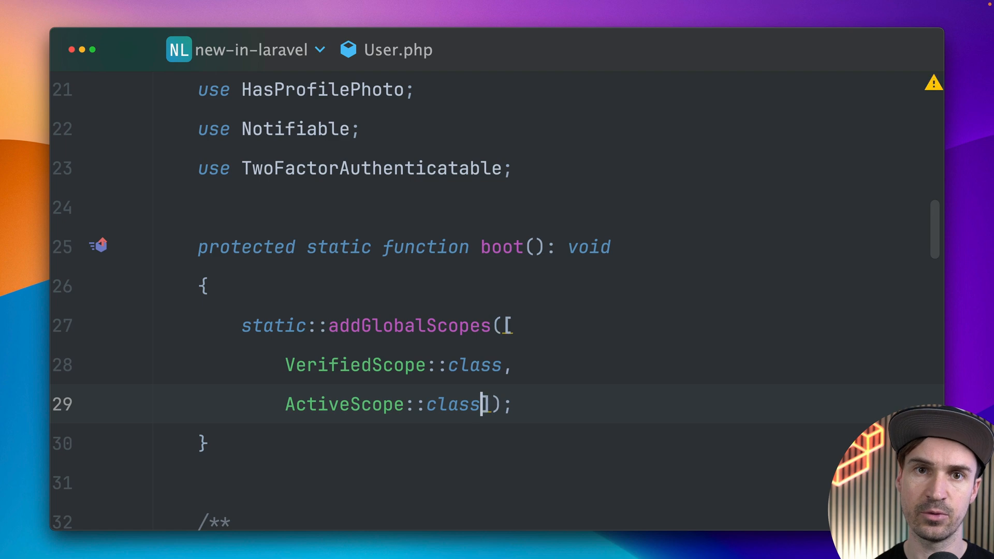
key("Enter")
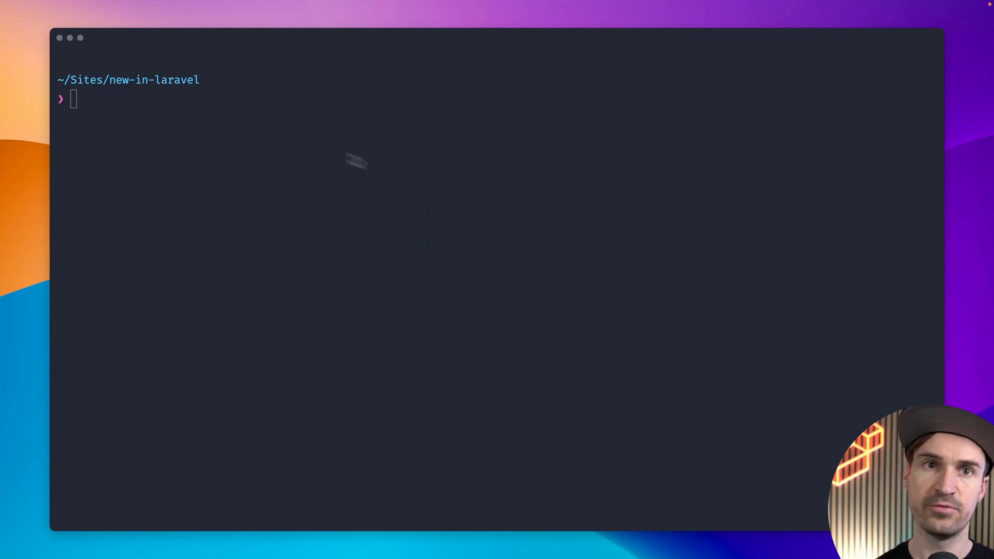
Run php artisan storage:link, then list the public folder to verify the link.
type("php artisan storage")
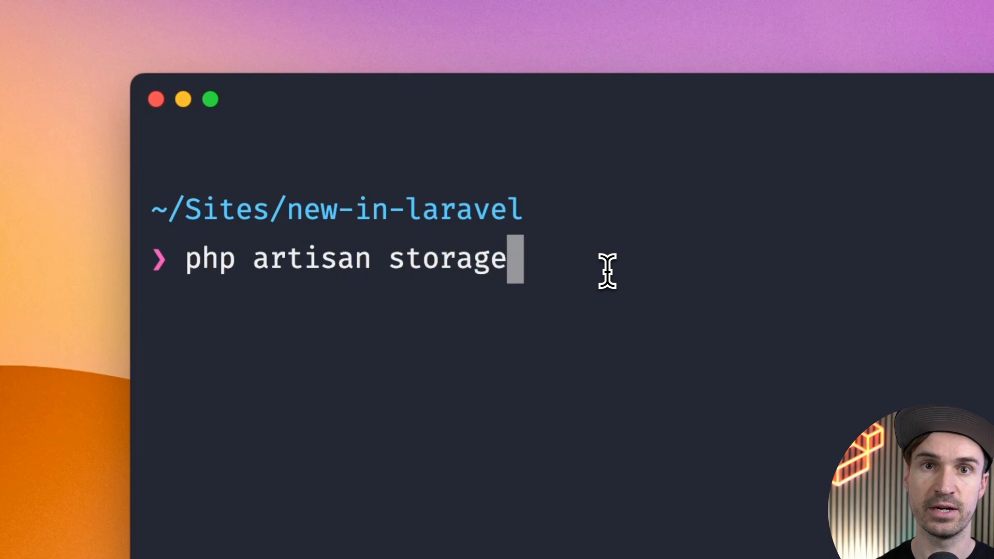
type(":link")
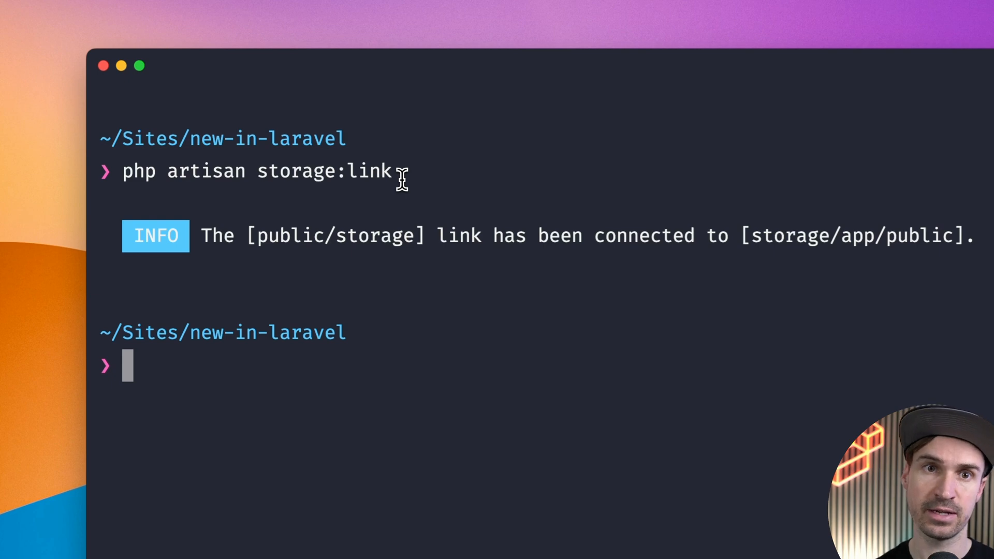
type("ls -l publi")
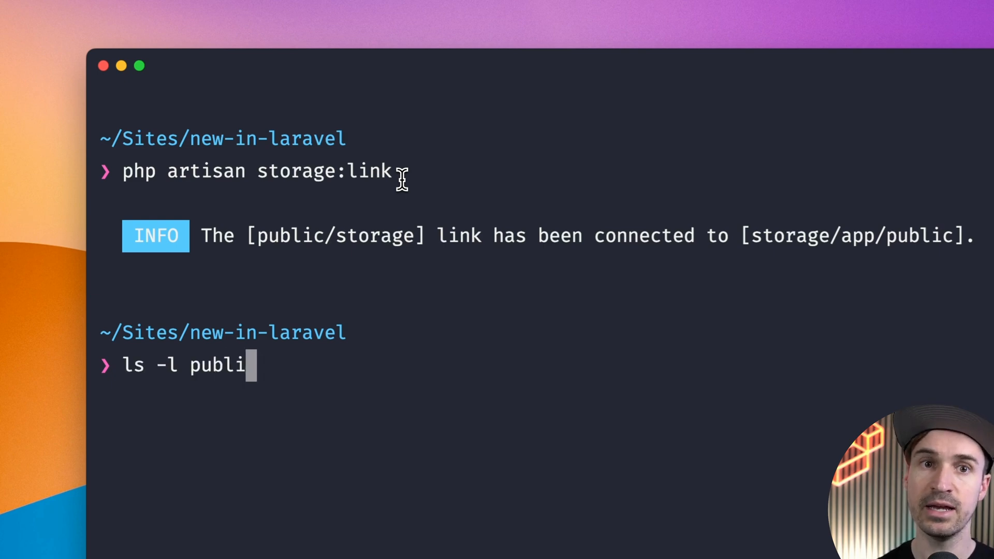
key("Enter")
type("php arti")
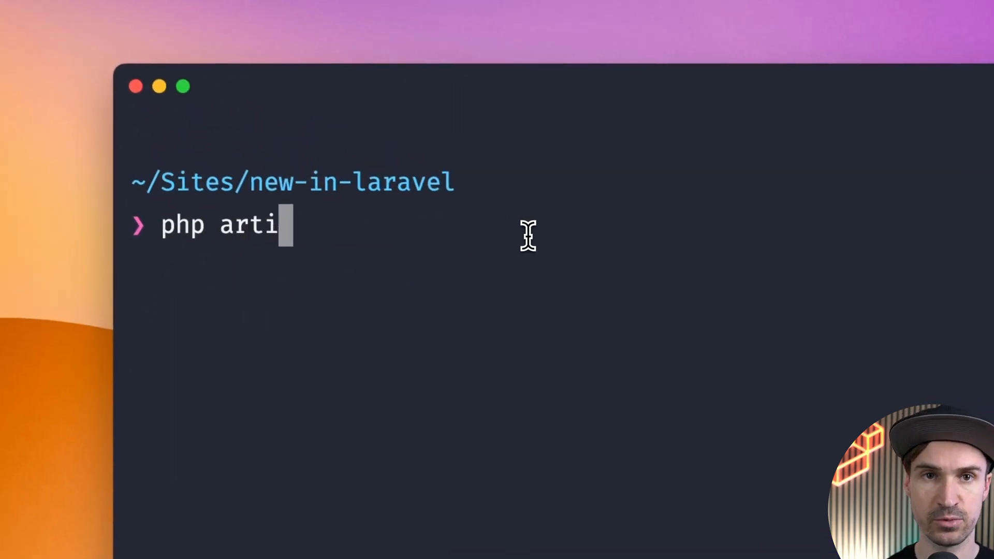
Run php artisan storage:unlink to remove the public/storage link.
type("san storage:unlink")
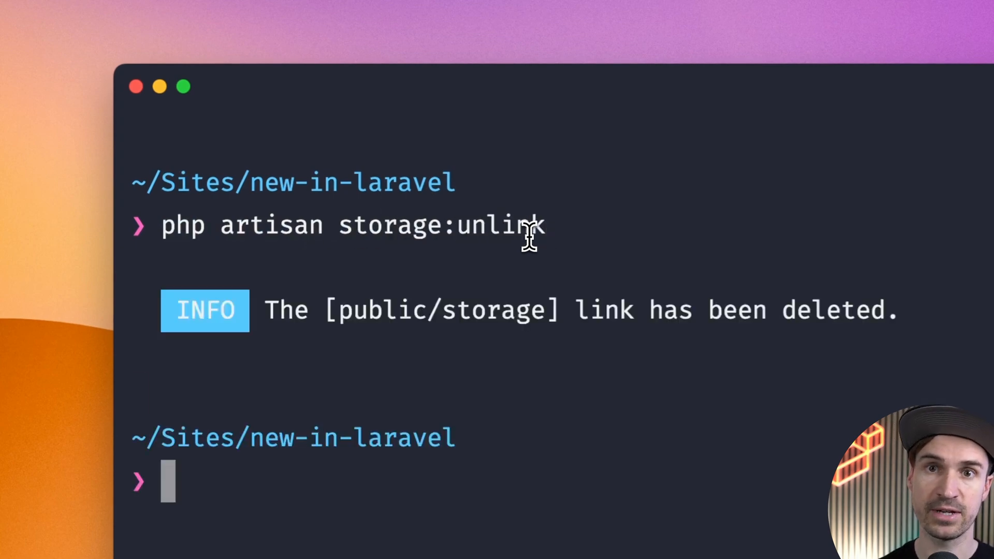
type("laravel new test")
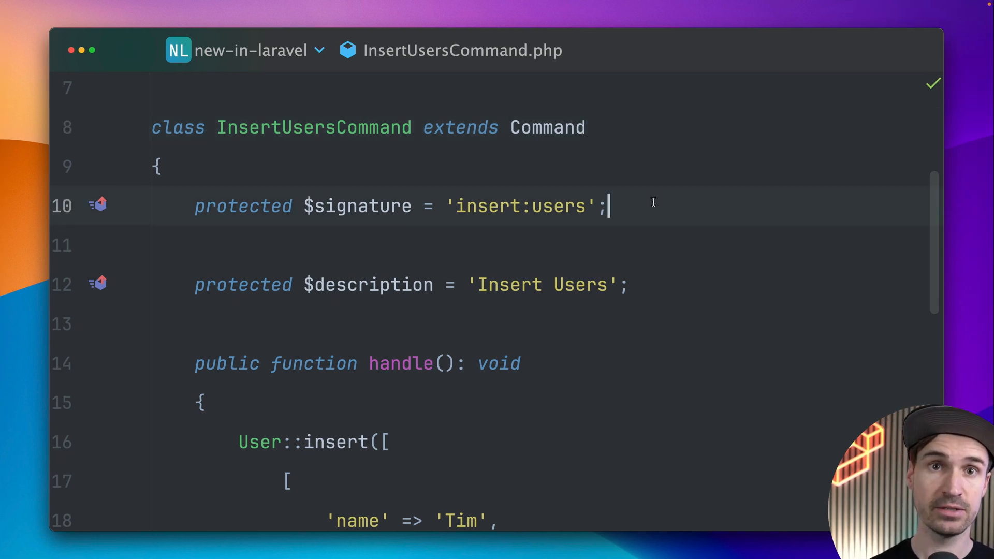
Review InsertUsersCommand and run insert:users a second time.
scroll("down", 3)
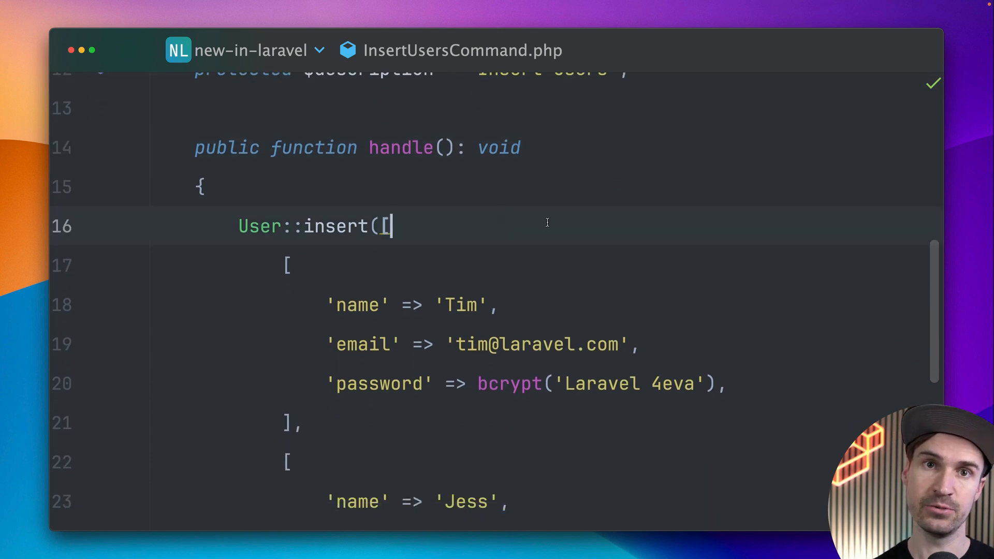
scroll("down", 3)
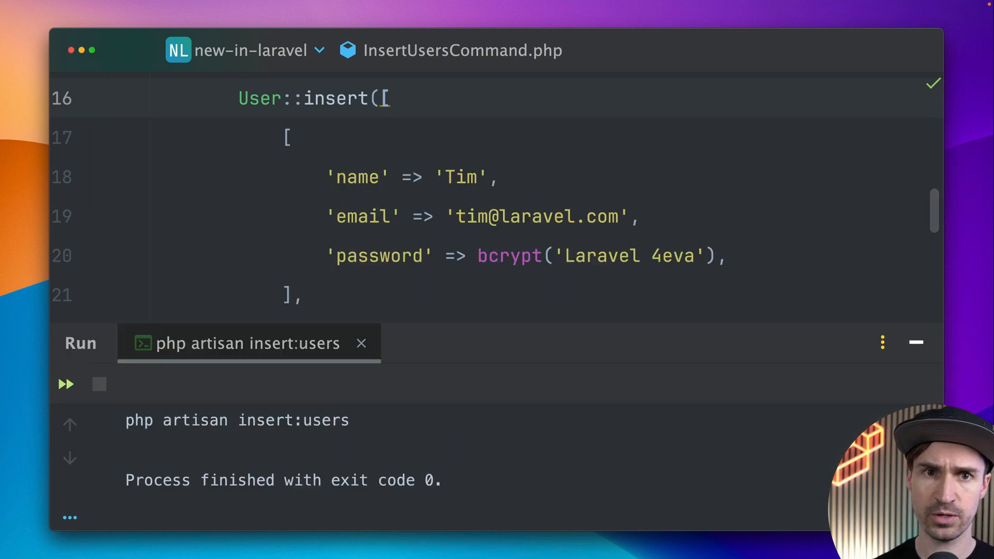
key("Cmd+E")
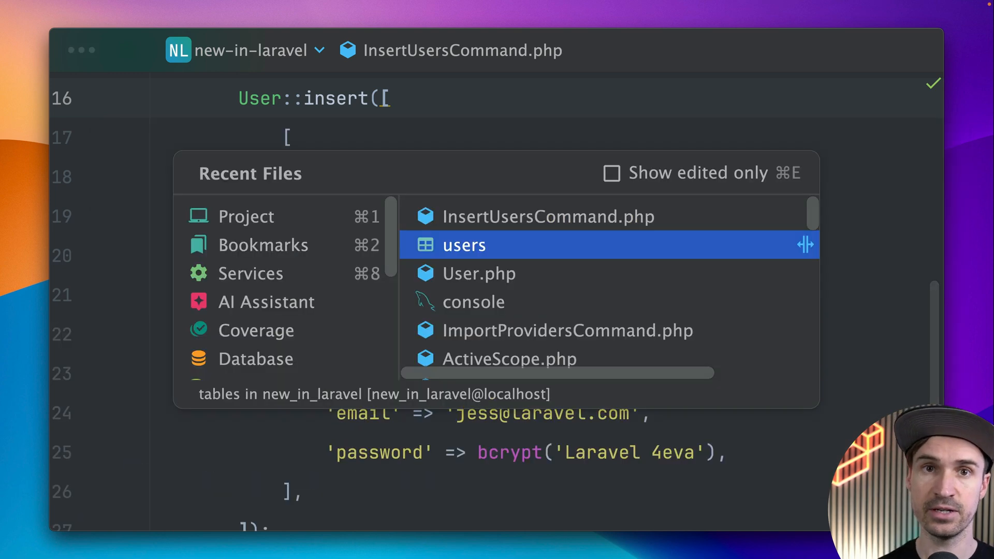
left_click(464, 245)
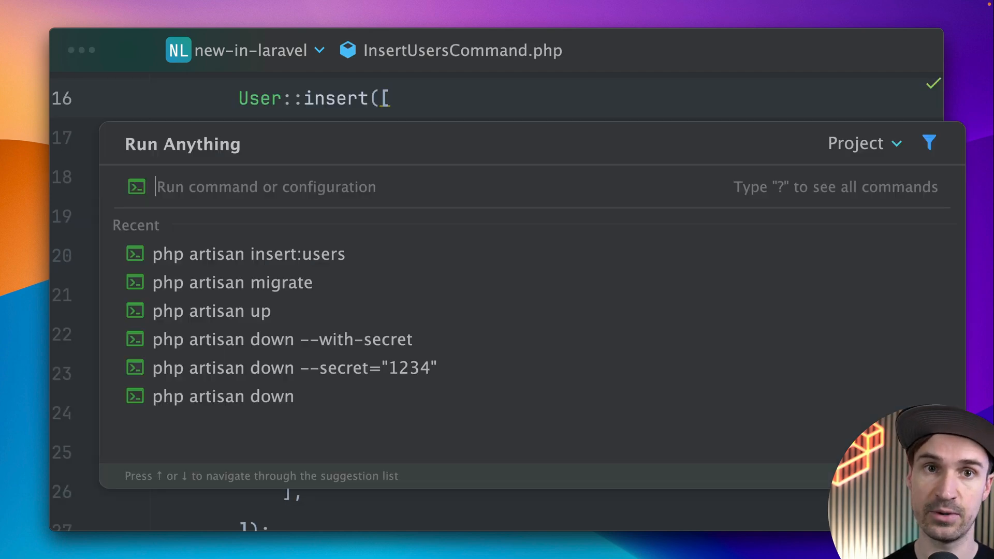
left_click(247, 254)
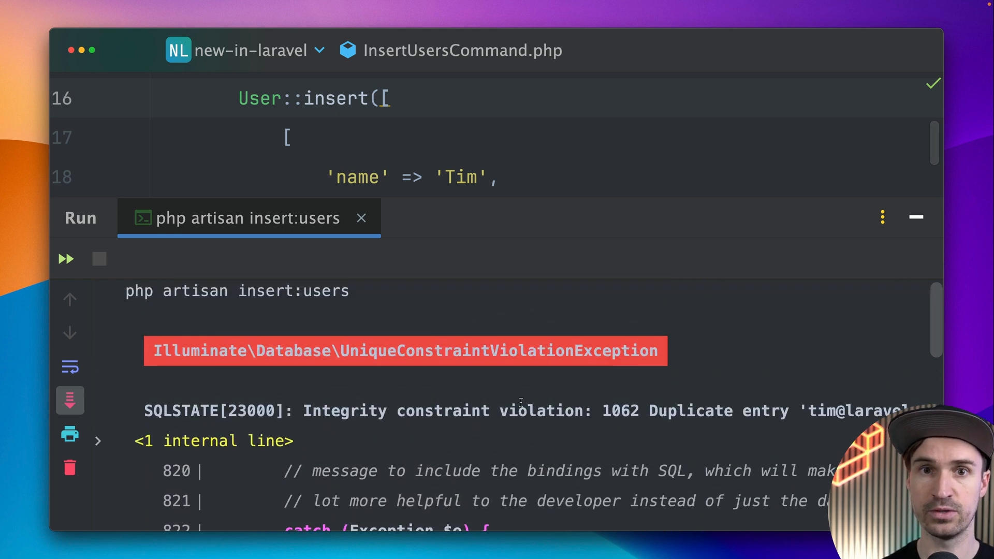
left_click_drag(304, 412, 487, 411)
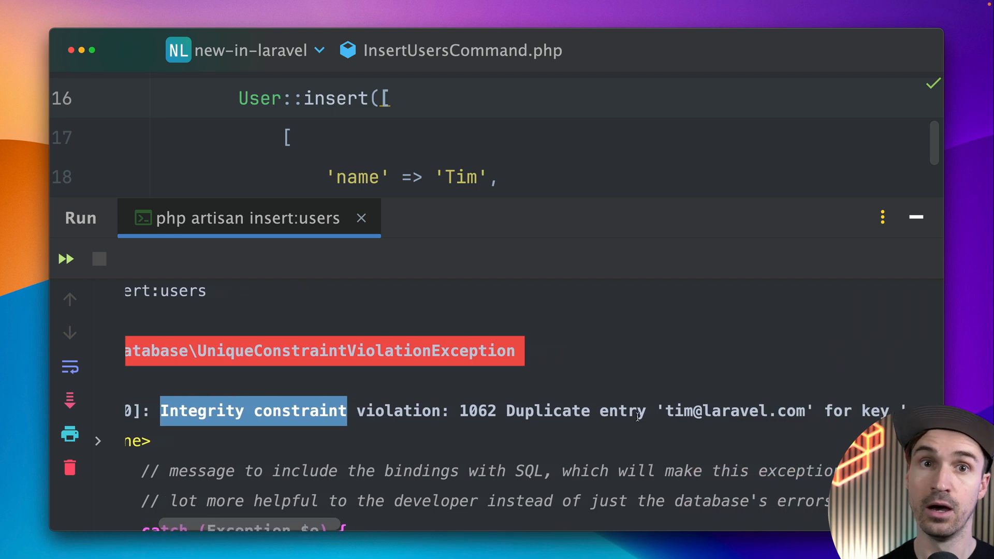
double_click(549, 411)
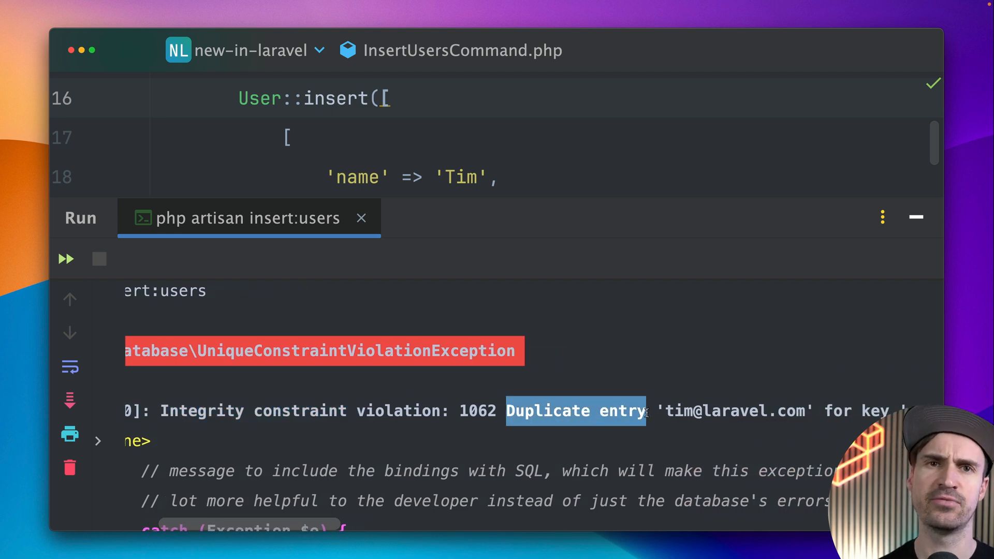
left_click(597, 369)
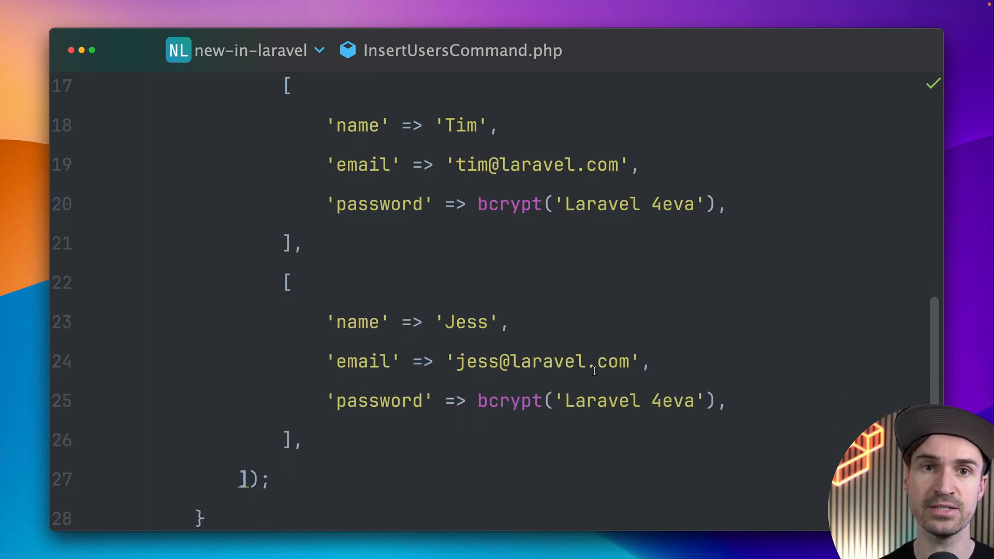
left_click_drag(287, 281, 304, 442)
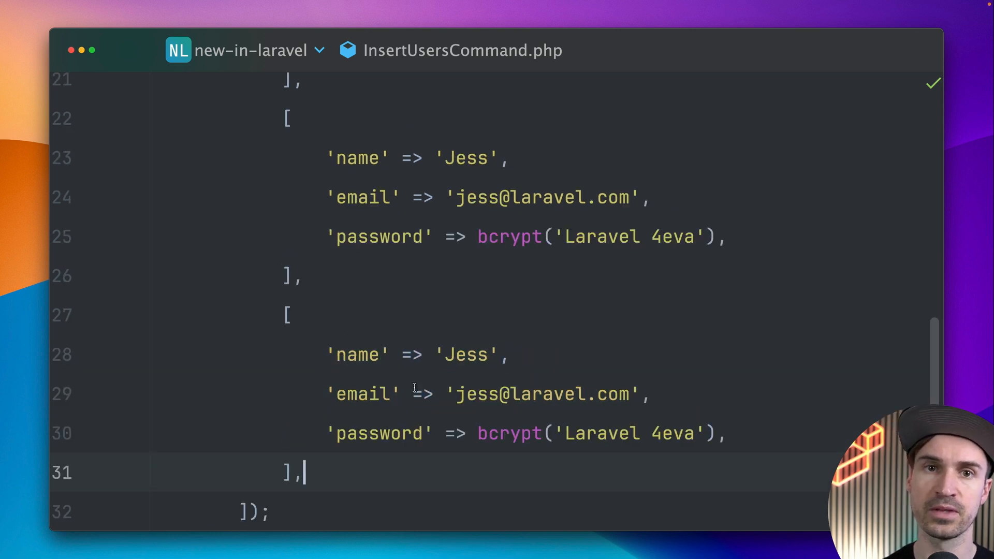
double_click(465, 354)
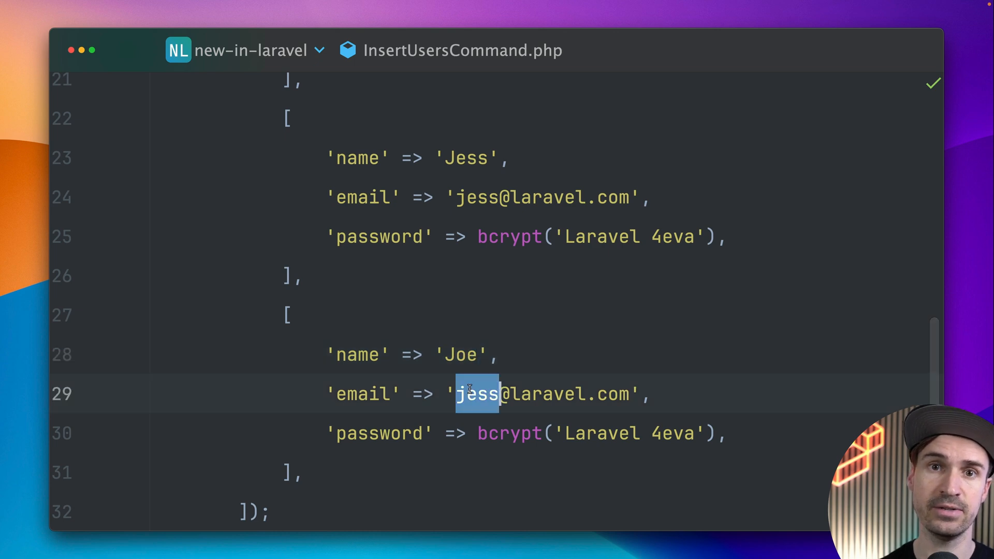
type("joe")
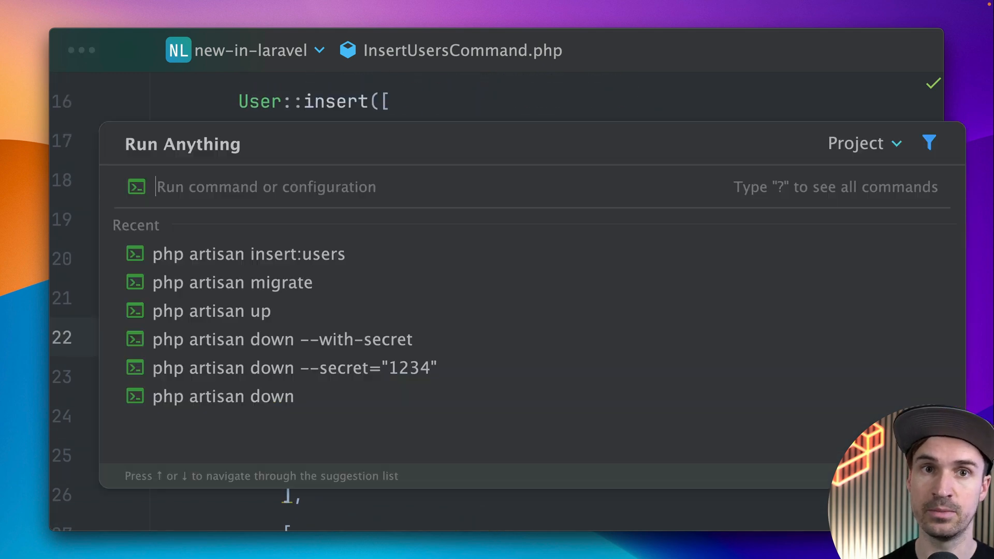
Rerun insert:users and view Tim, Jess and Joe in the users table.
left_click(248, 255)
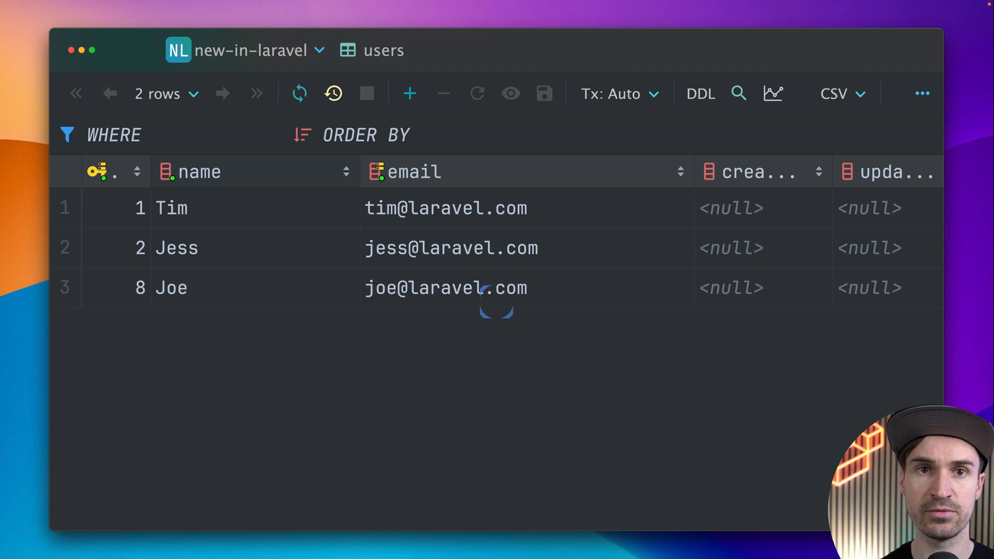
left_click(420, 288)
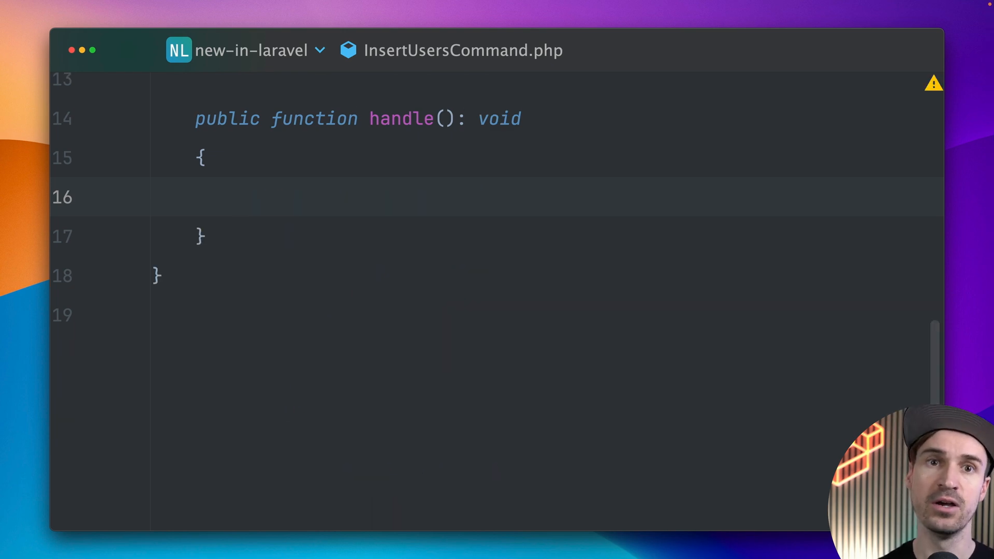
Write BackupUser::insertUsing(['email'], DB::table('users')->select(...)) in handle().
type("BackupUser::insertUsing(['mail")
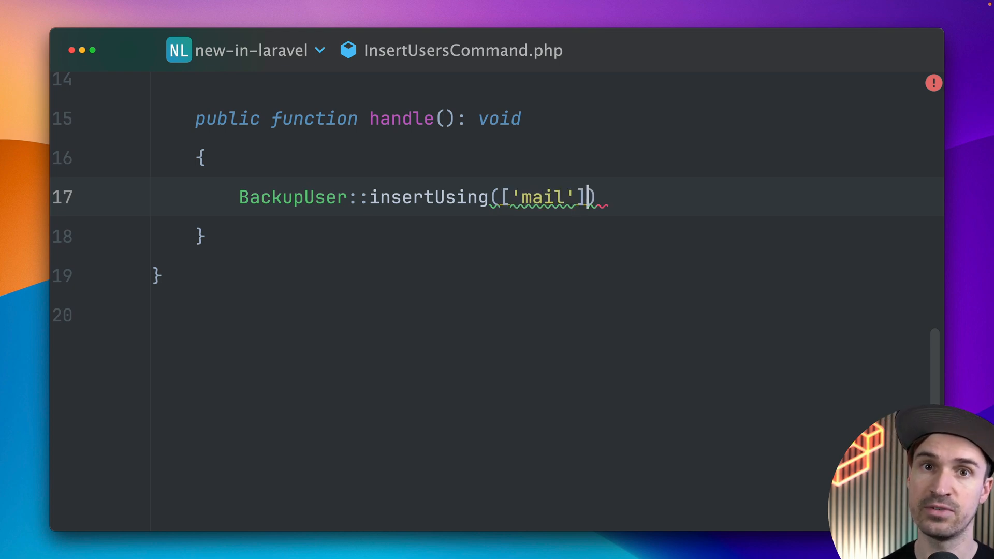
type(",·")
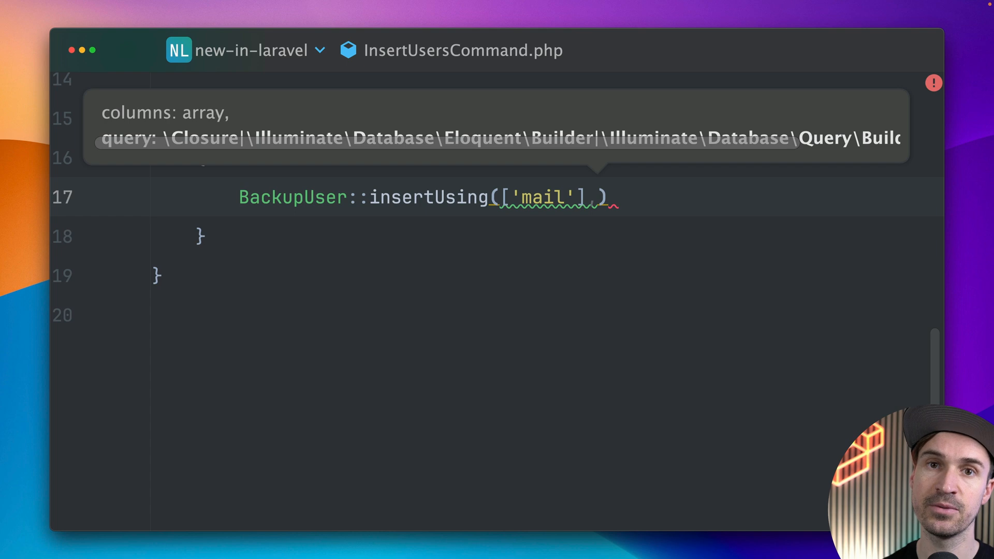
type("DB::table(")
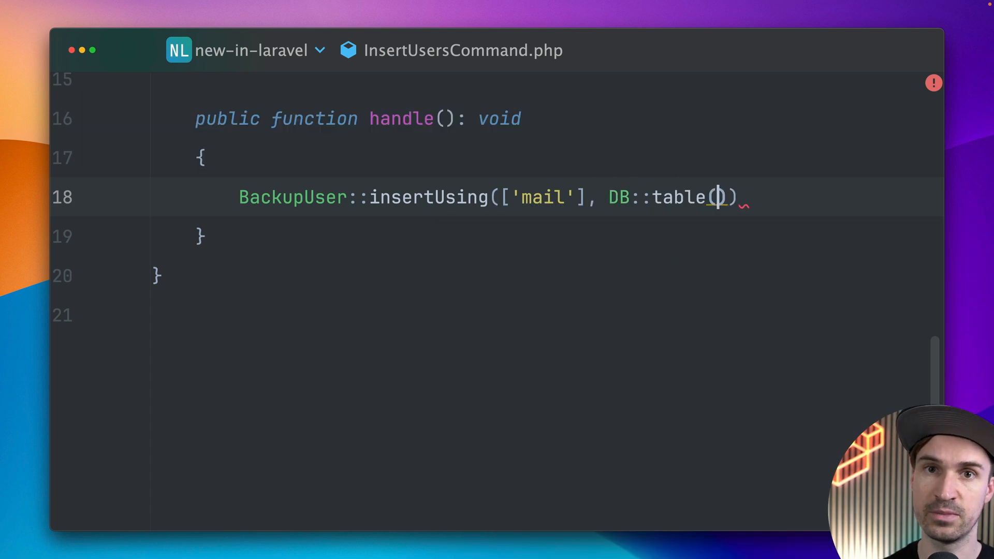
type("'users'")
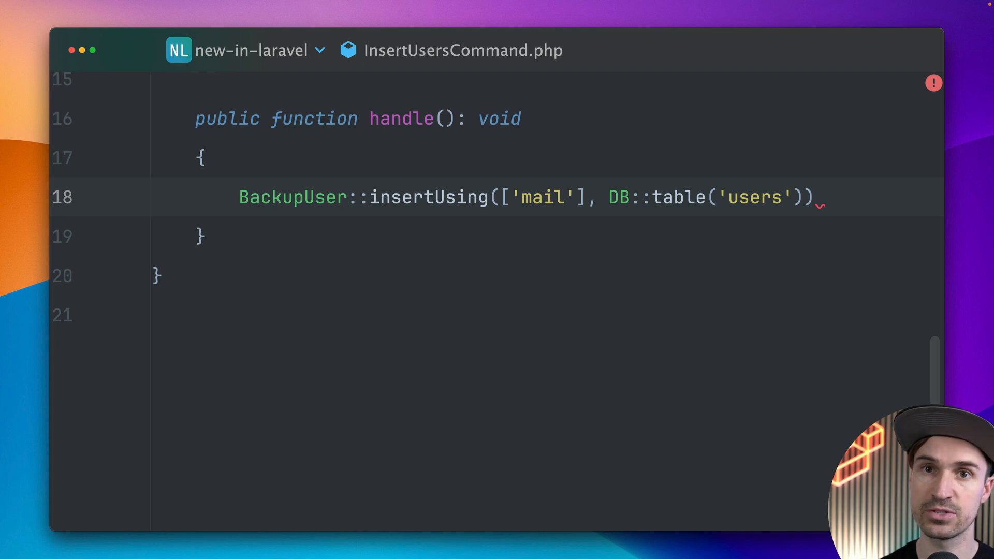
type("->s")
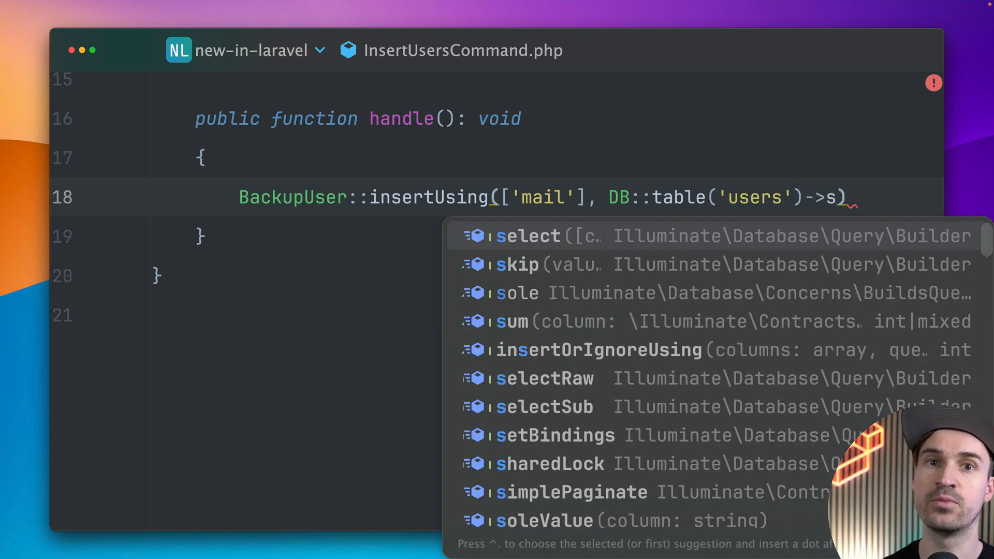
left_click(527, 237)
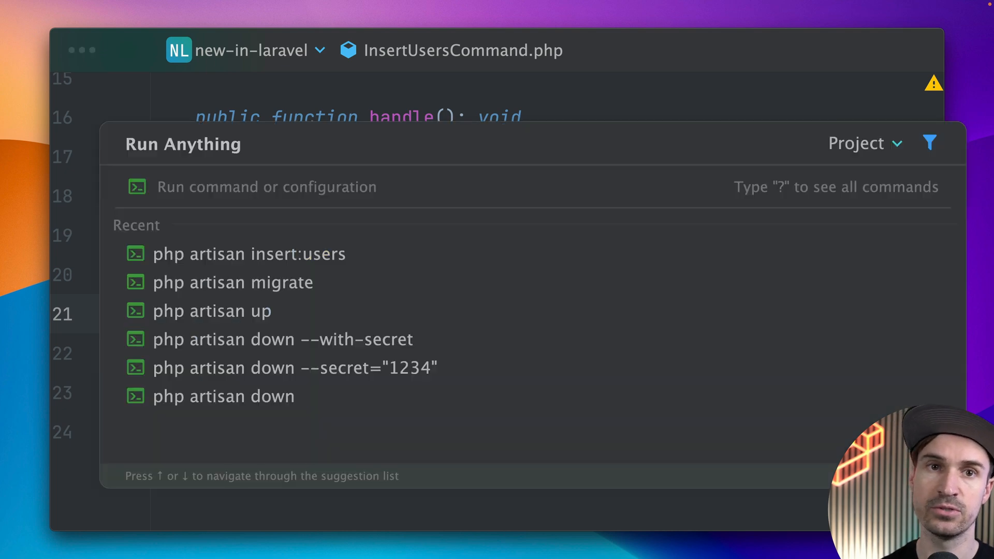
Run insert:users twice to fill backup_users, then begin renaming insertUsing to insertOrIgnoreUsing.
left_click(248, 255)
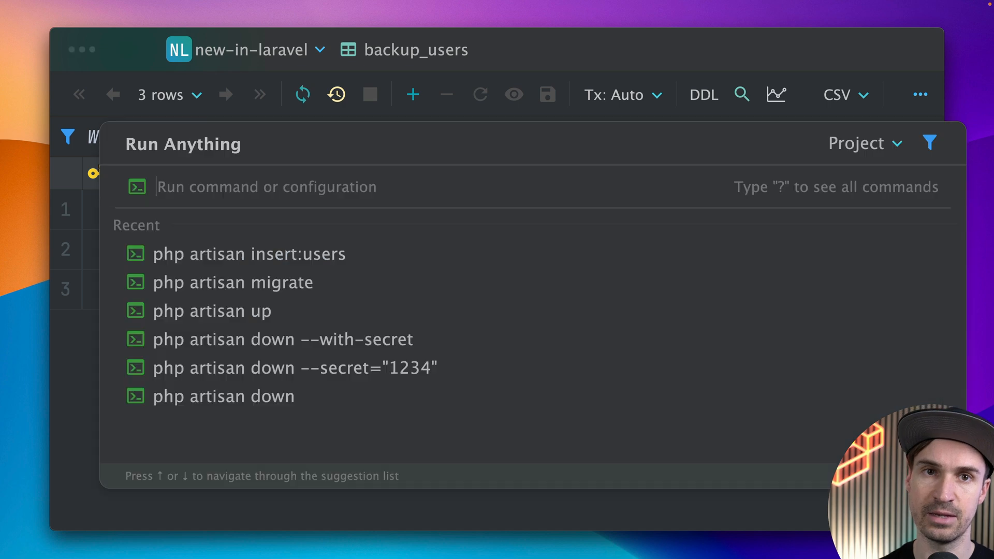
left_click(249, 254)
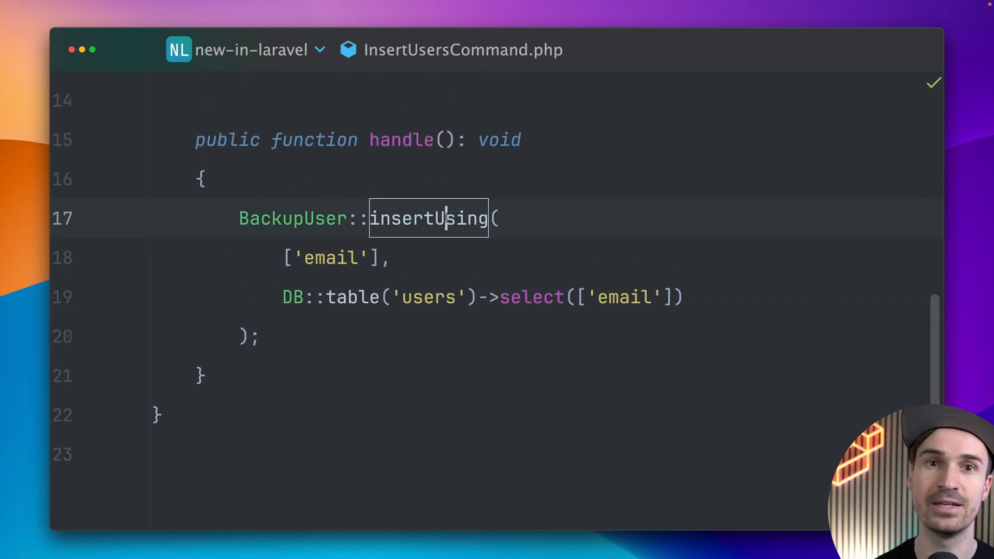
type("insertOr")
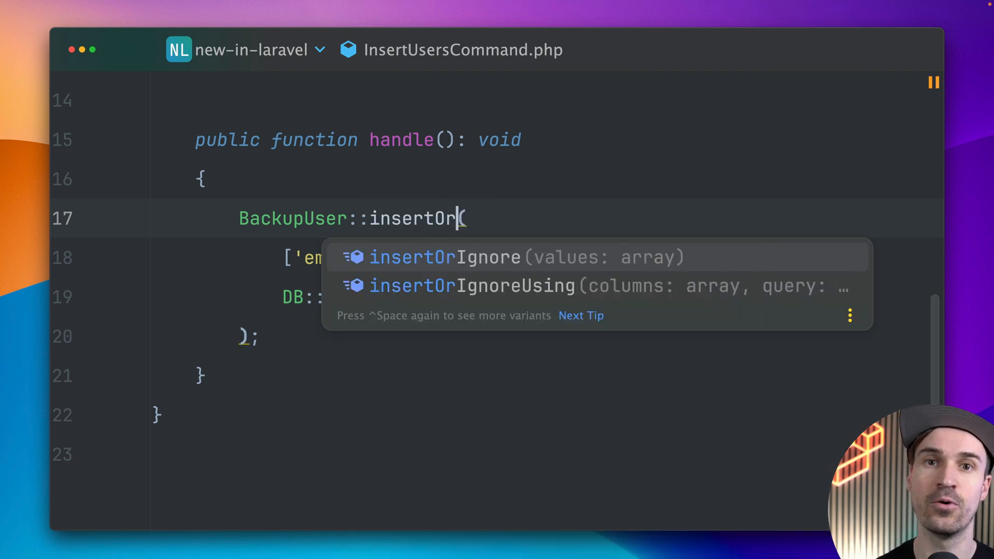